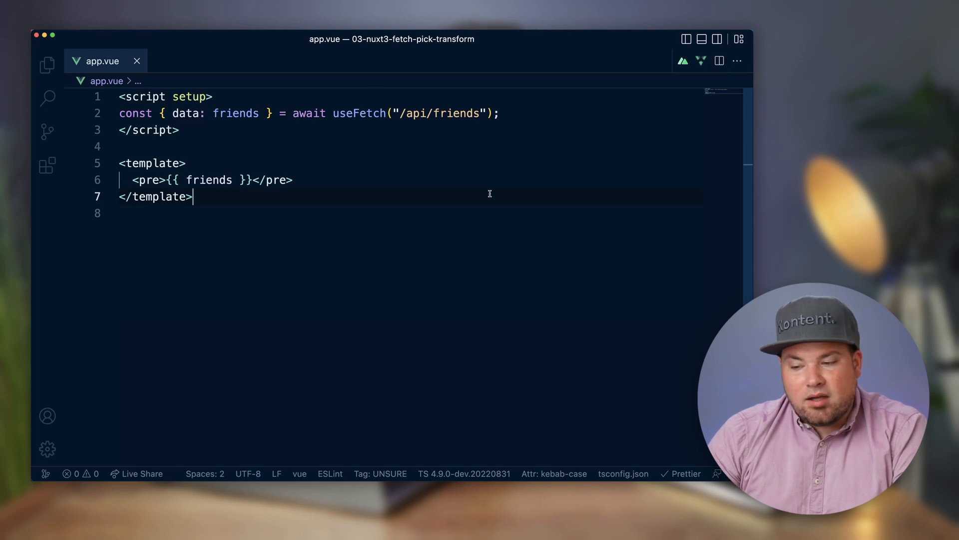
pyautogui.moveTo(485, 169)
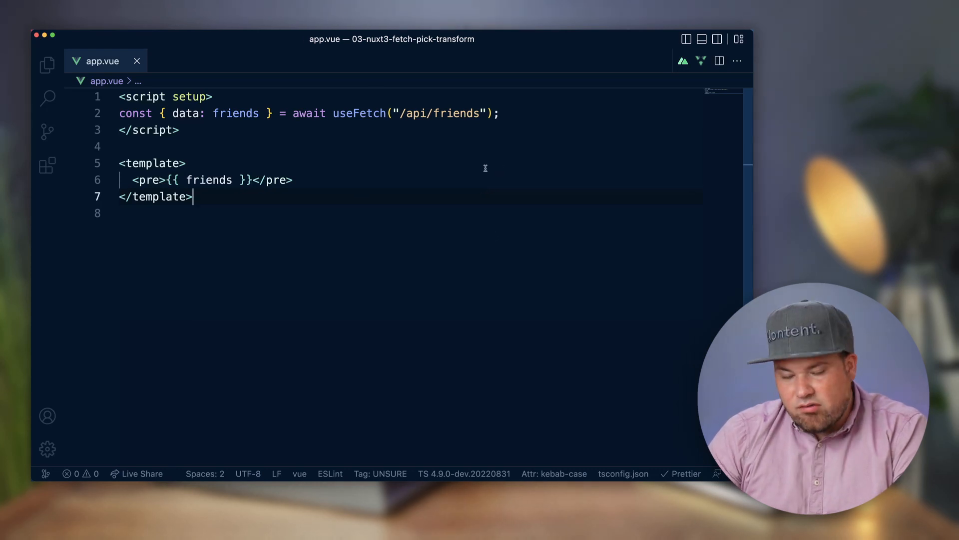
# Show the project files in Explorer and open the server/api/friends.ts handler
pyautogui.press('Return')
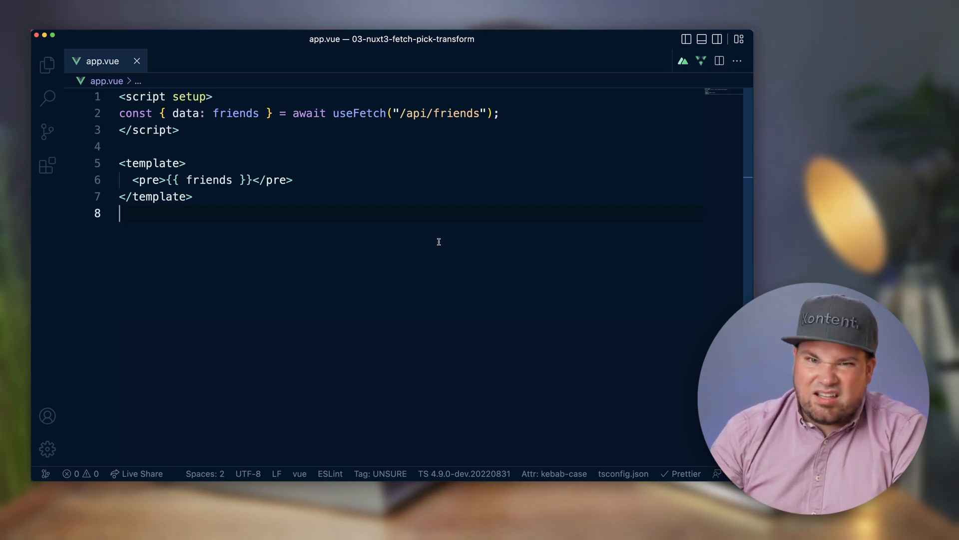
pyautogui.moveTo(433, 234)
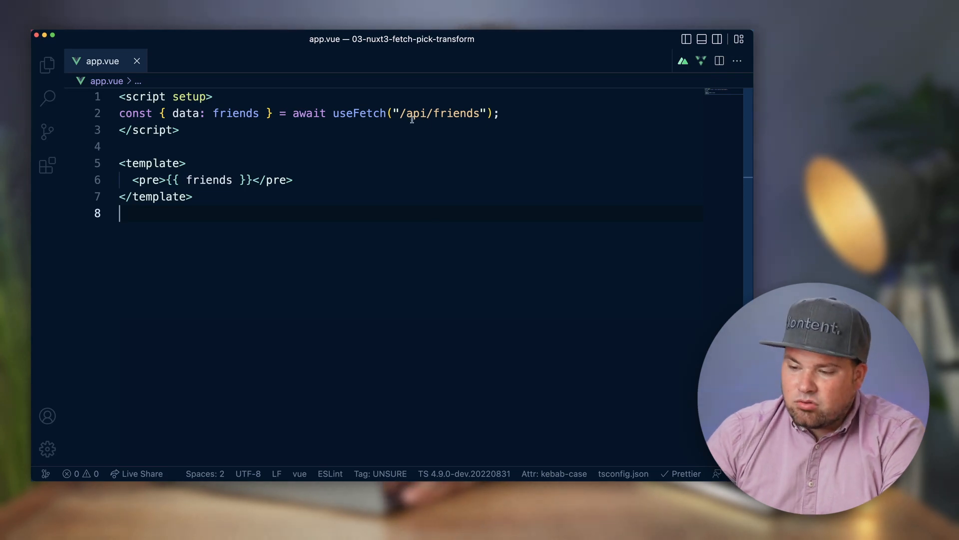
pyautogui.click(186, 163)
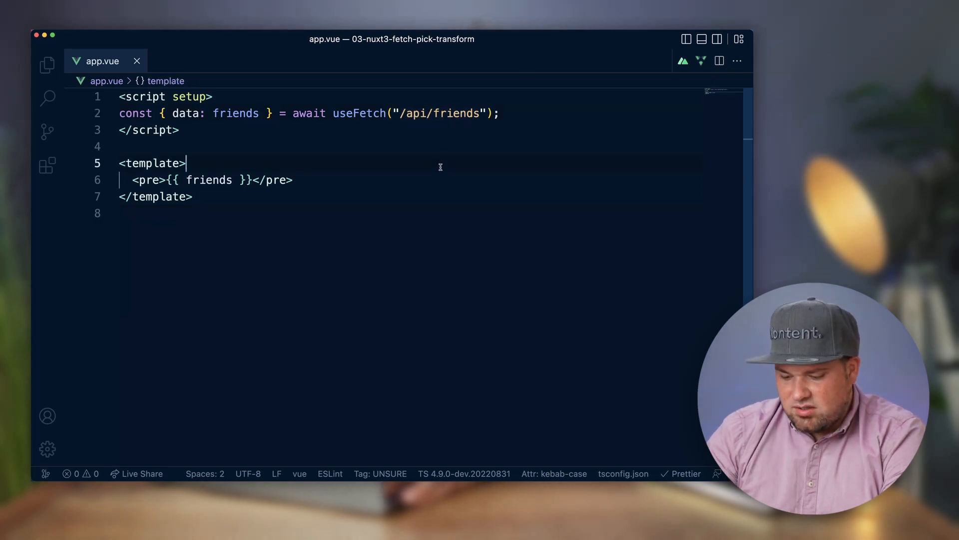
pyautogui.click(47, 64)
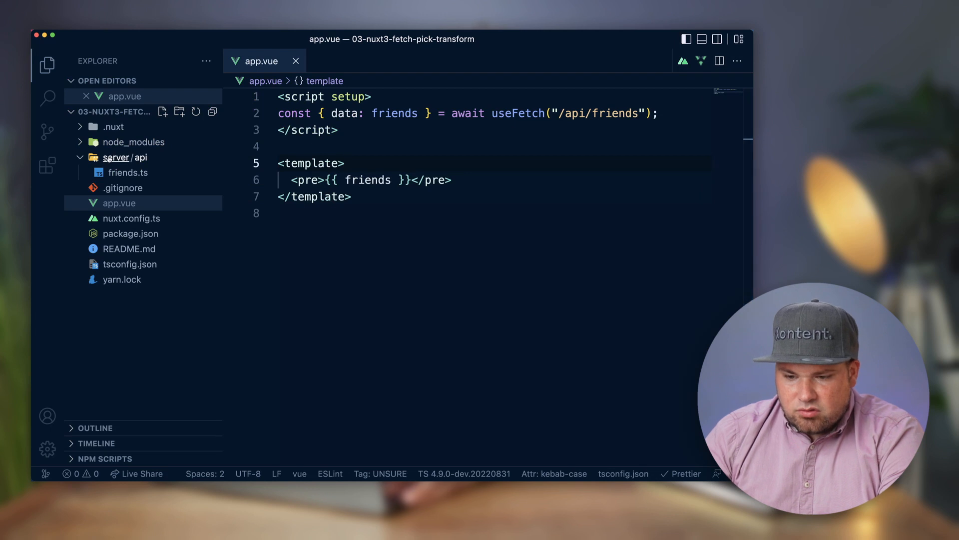
pyautogui.click(129, 172)
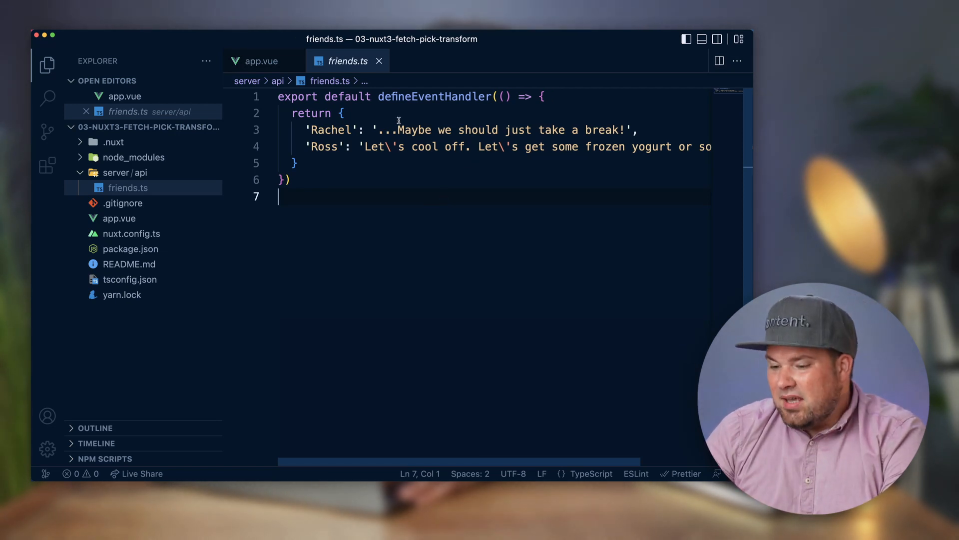
# Review the returned object with the Rachel and Ross messages
pyautogui.click(334, 146)
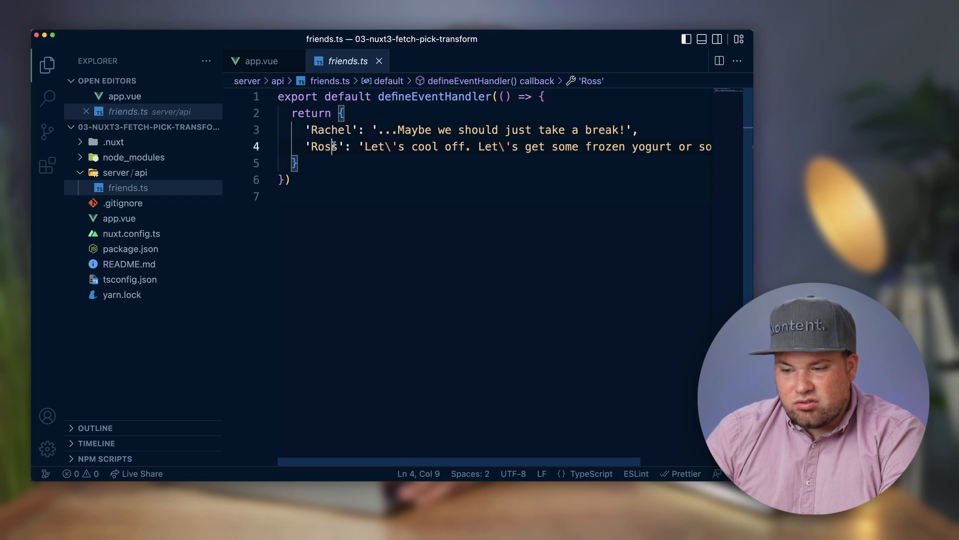
pyautogui.click(264, 61)
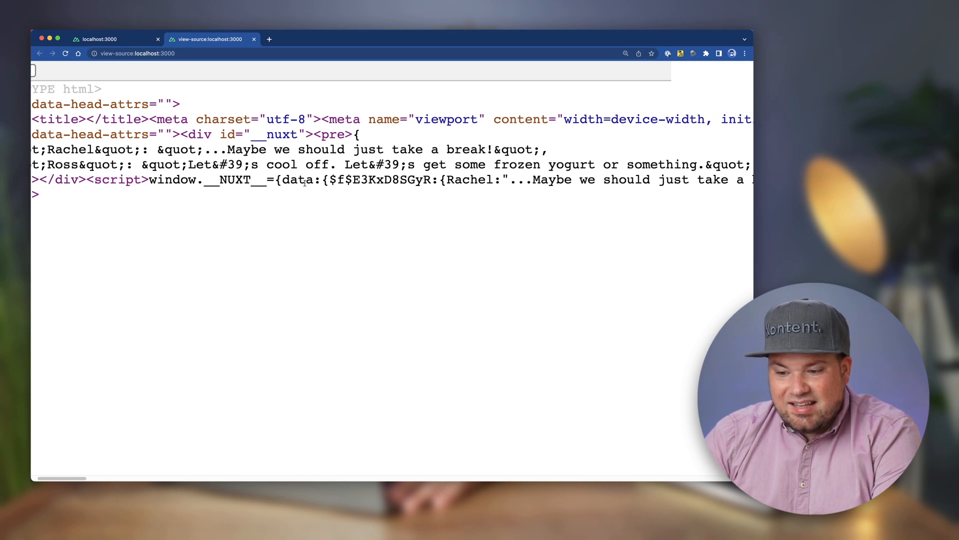
# Scroll the view-source __NUXT__ payload sideways to locate Rachel's and Ross's messages
pyautogui.hscroll(3)
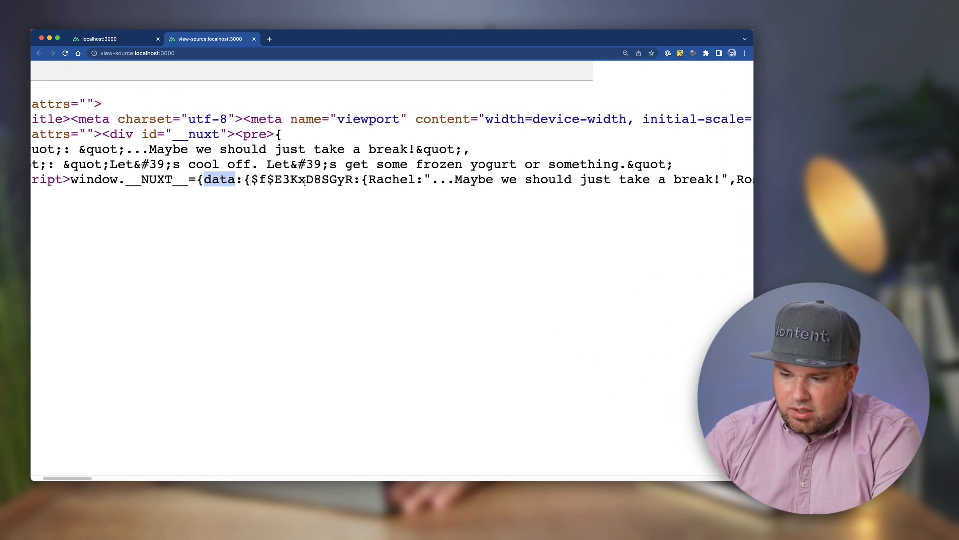
pyautogui.hscroll(3)
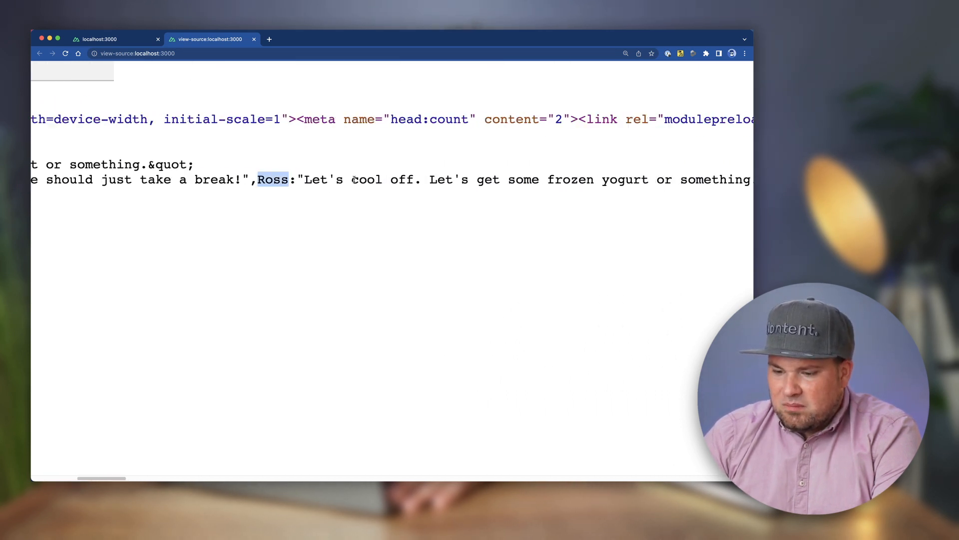
pyautogui.hscroll(-3)
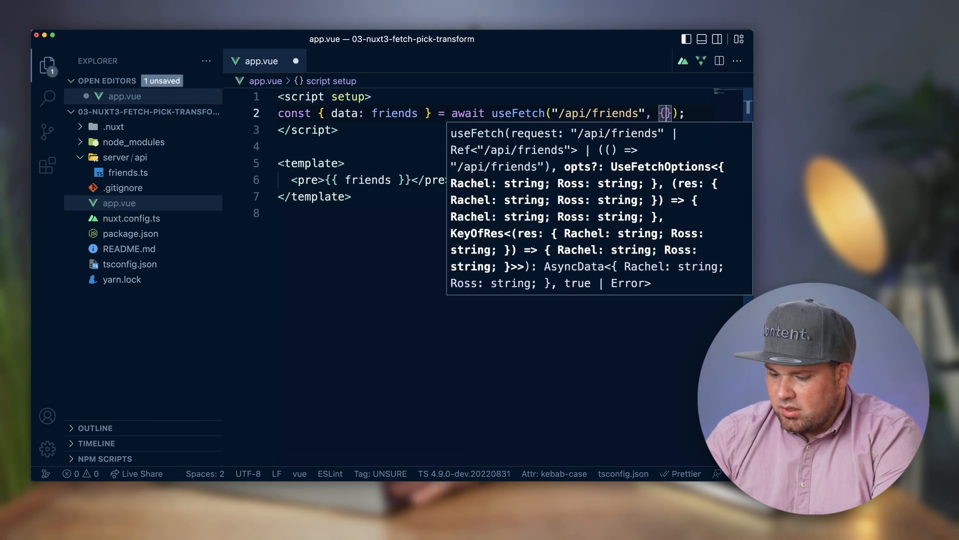
# Add a { pick: ['Ross'] } options object as useFetch's second argument in app.vue
pyautogui.write('pick')
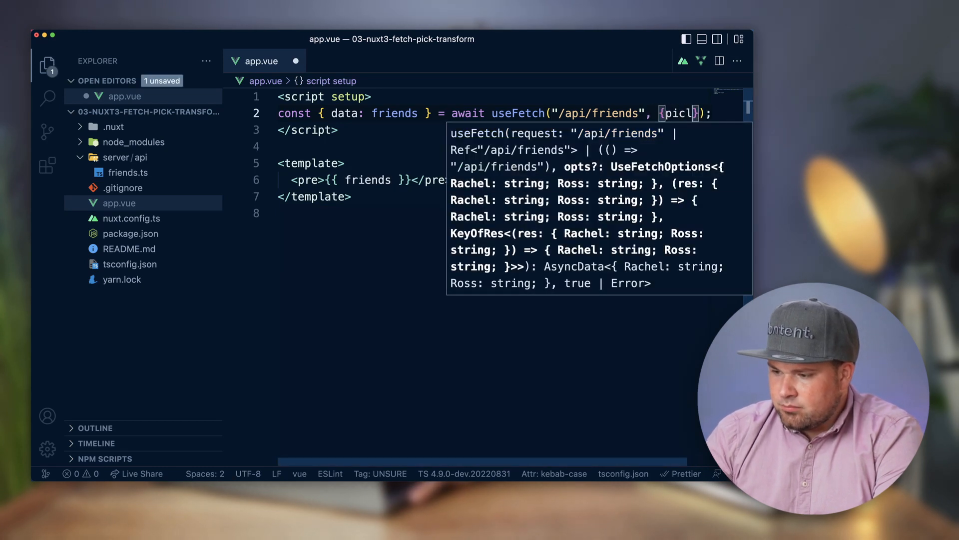
pyautogui.write('k:')
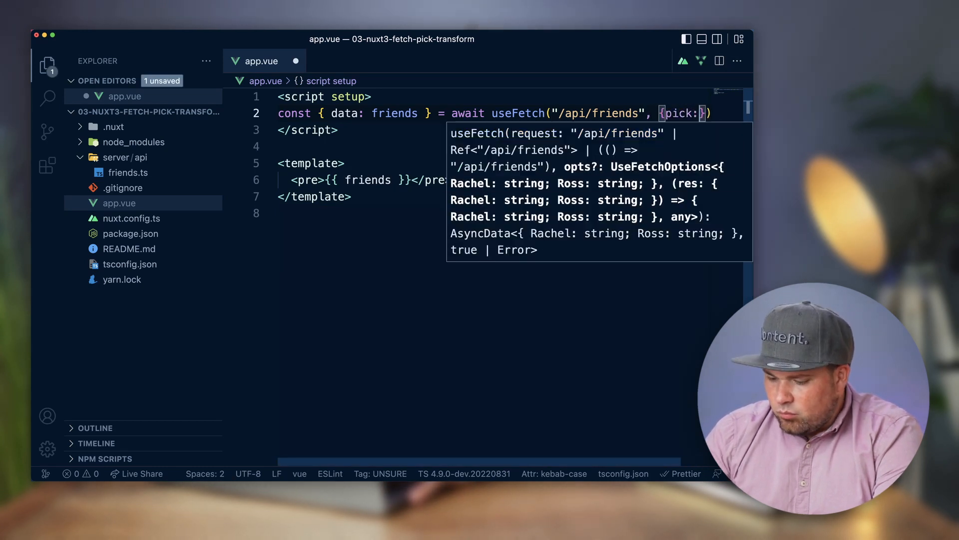
pyautogui.write("['']")
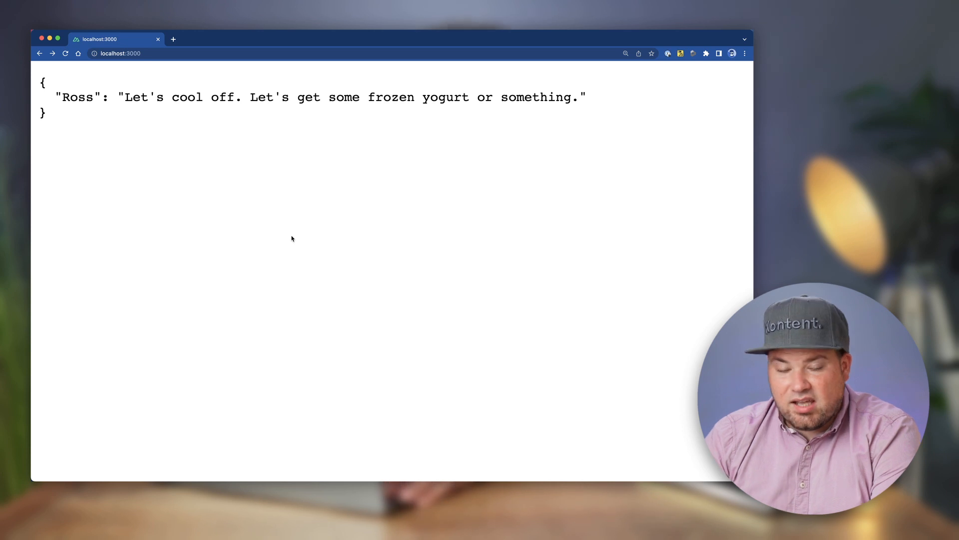
pyautogui.moveTo(108, 137)
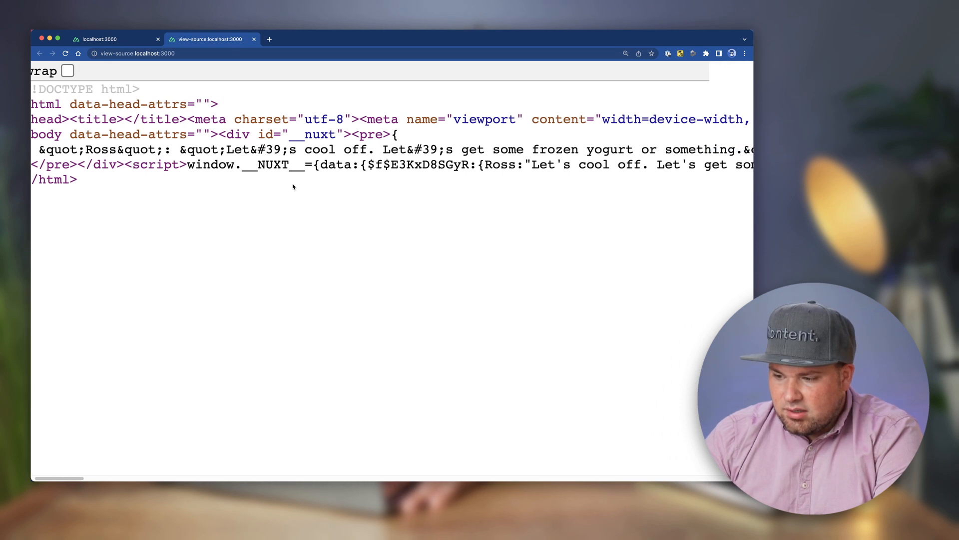
# Scroll the page-source __NUXT__ payload to confirm only Ross's message remains
pyautogui.hscroll(3)
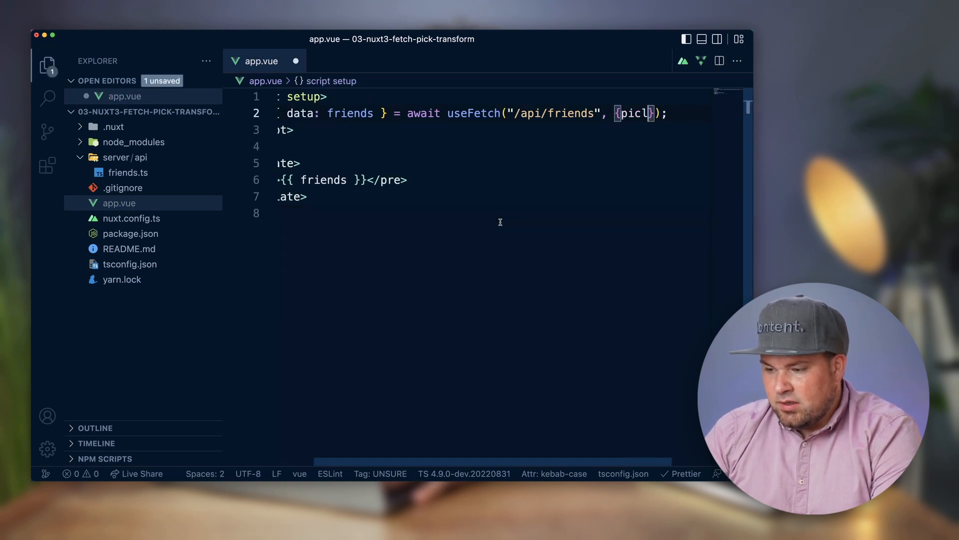
# Remove the pick option and add a transform mapping the response into name/message objects
pyautogui.press('Backspace')
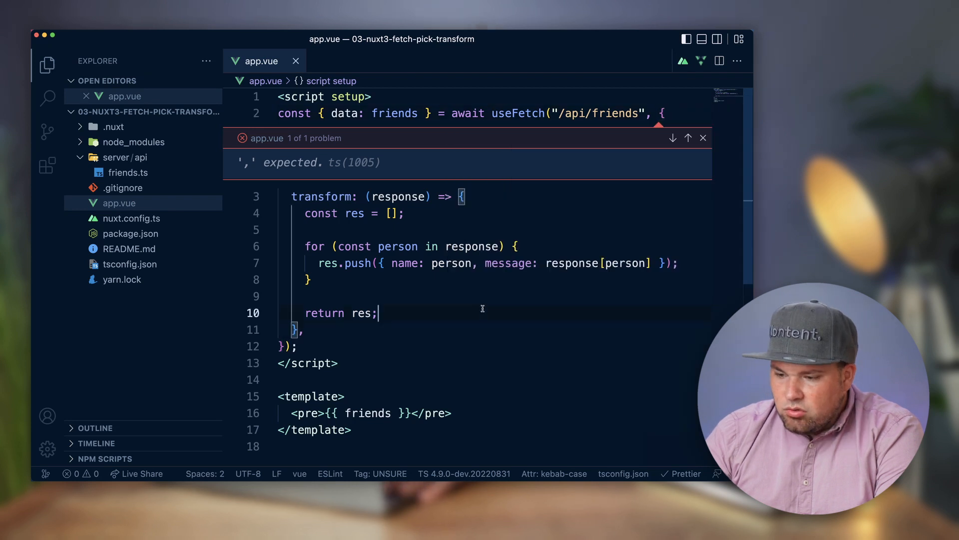
pyautogui.click(703, 138)
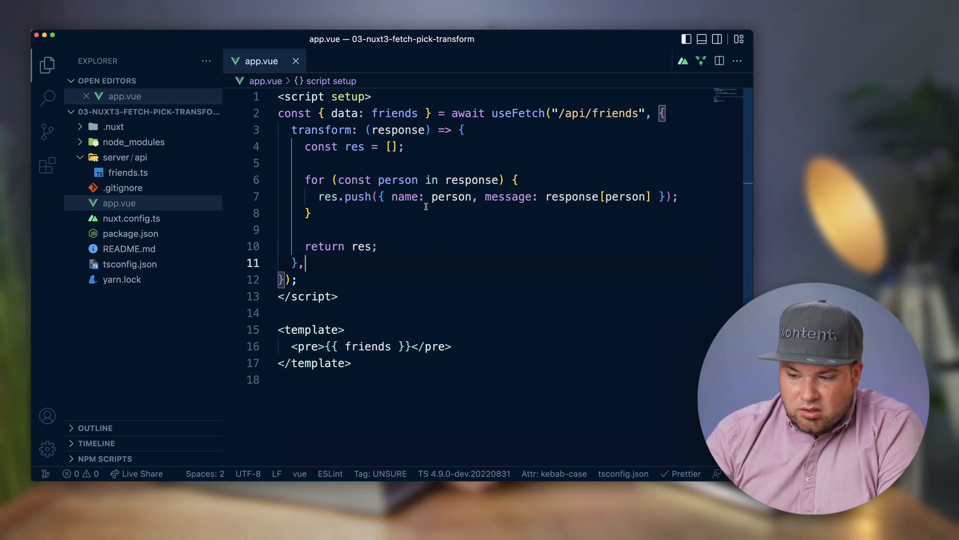
pyautogui.moveTo(471, 180)
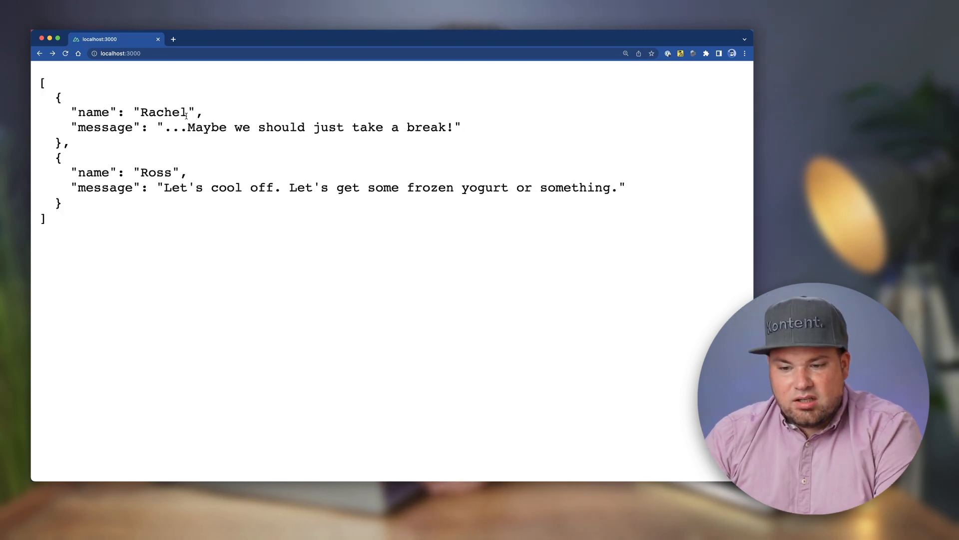
pyautogui.moveTo(178, 114)
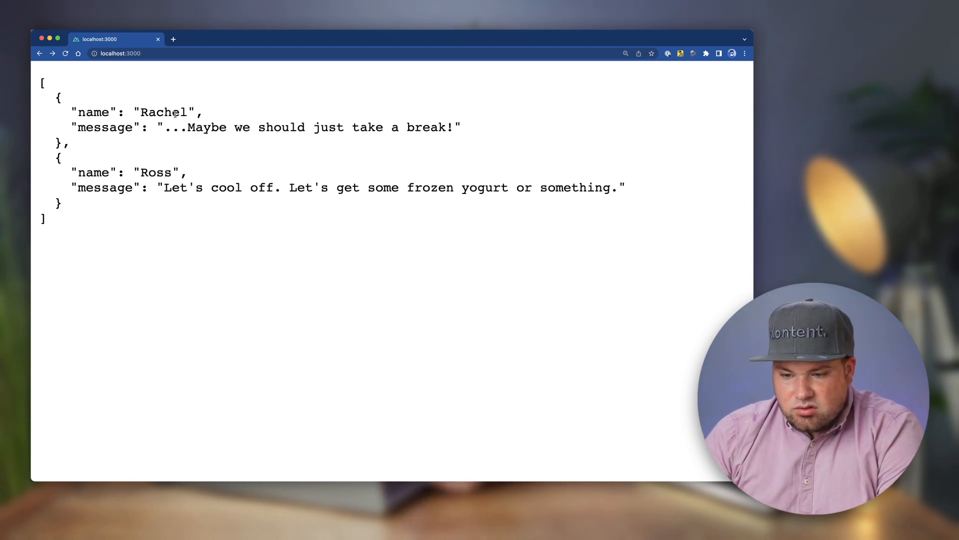